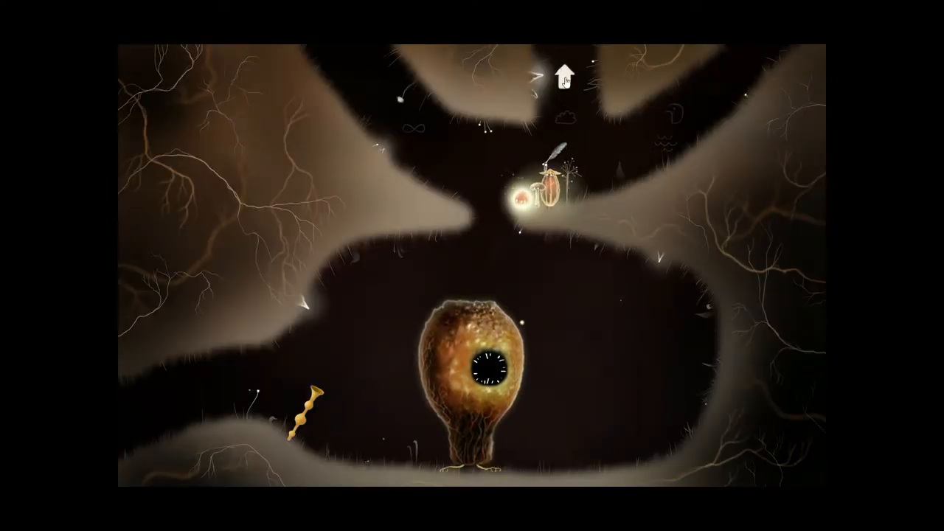
Take the upward exit above the orange pod creature into the tunnel beside the blue vase.
click(562, 73)
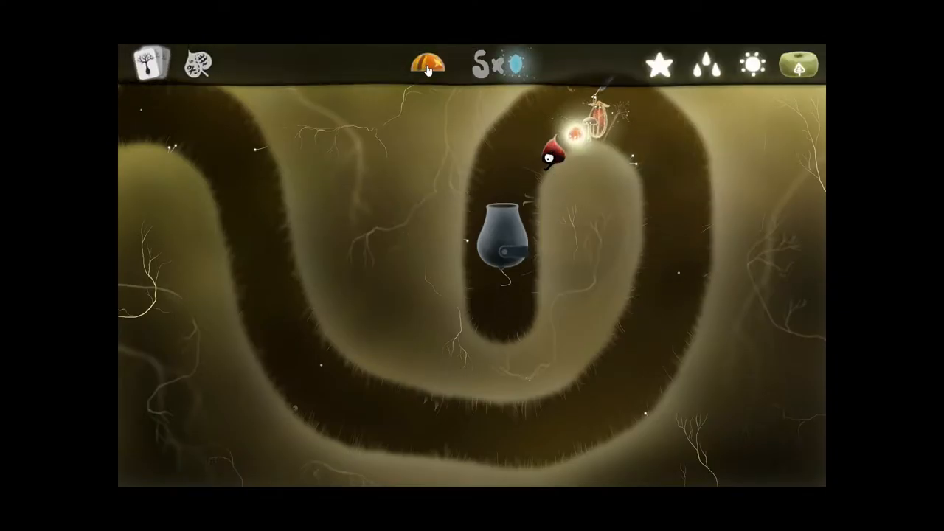
click(427, 64)
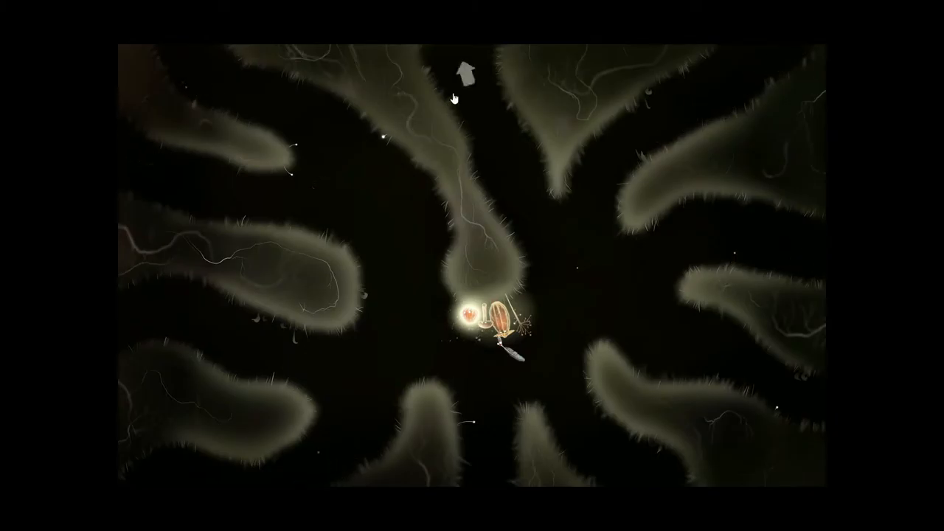
mouse_move(789, 251)
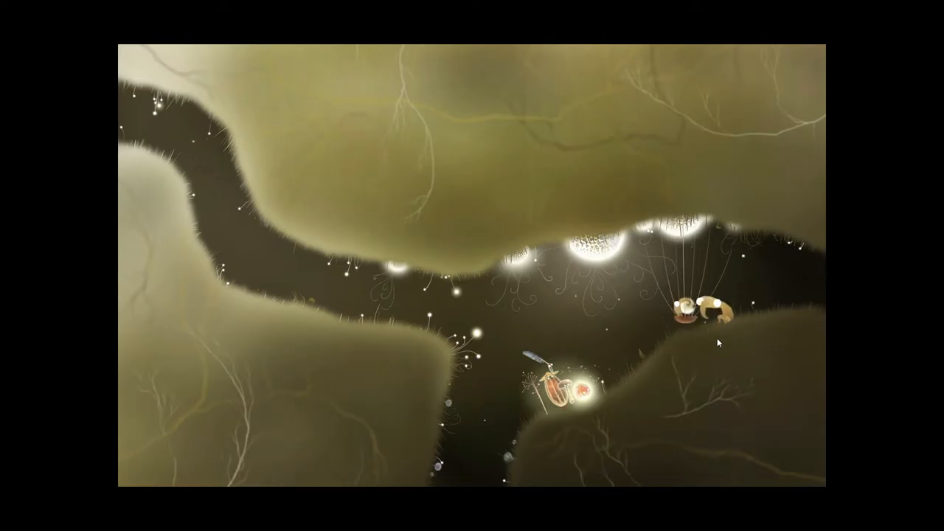
mouse_move(162, 139)
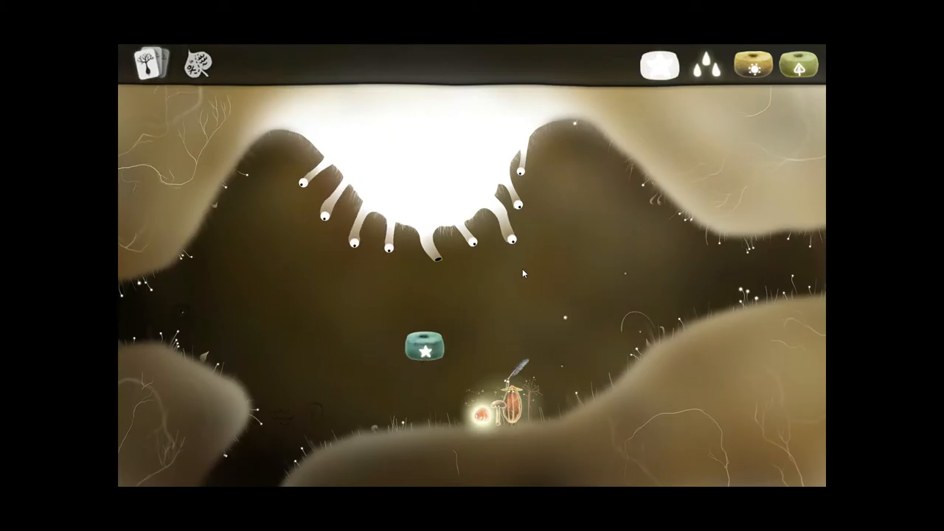
Walk the party into a fuzzy root passage opening in the brown cavern.
click(425, 348)
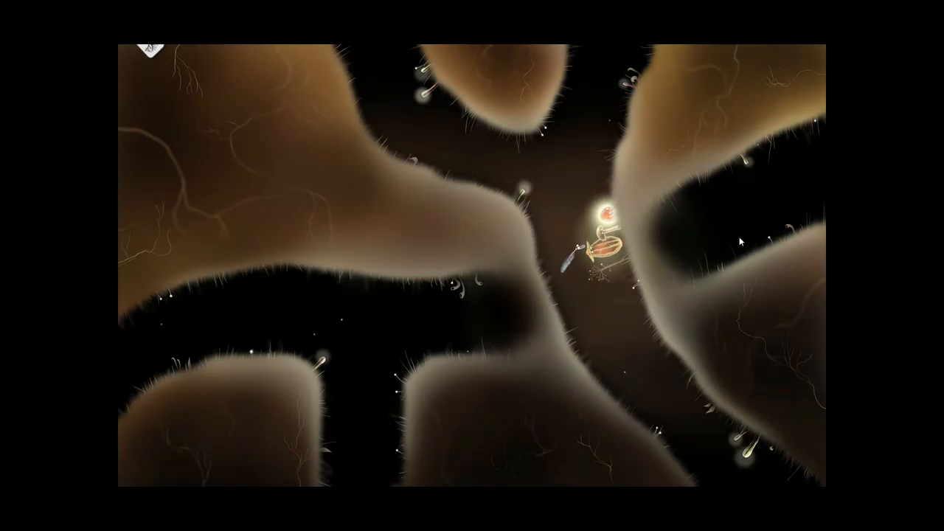
mouse_move(776, 242)
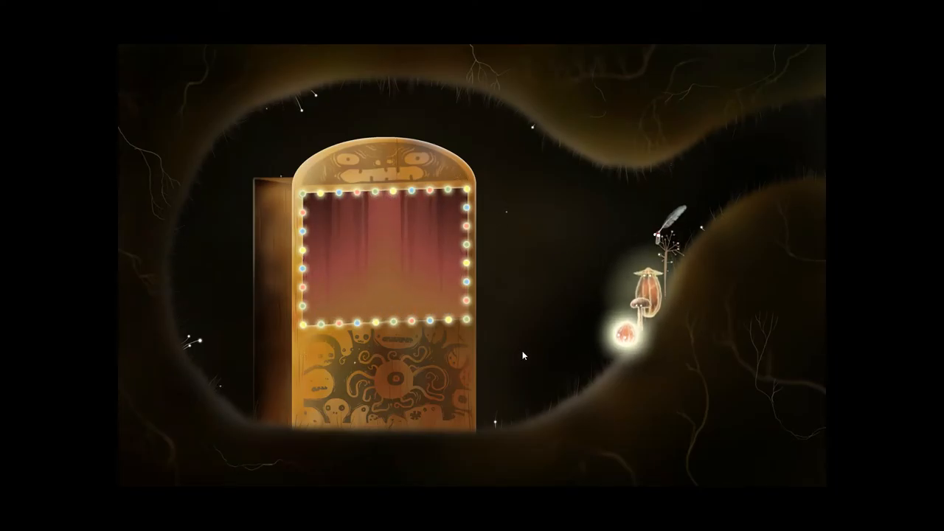
mouse_move(485, 421)
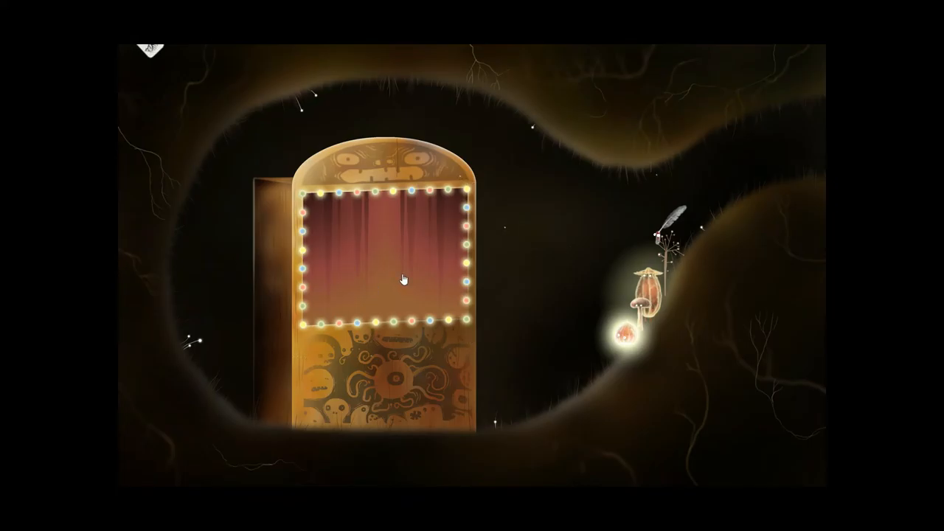
mouse_move(533, 330)
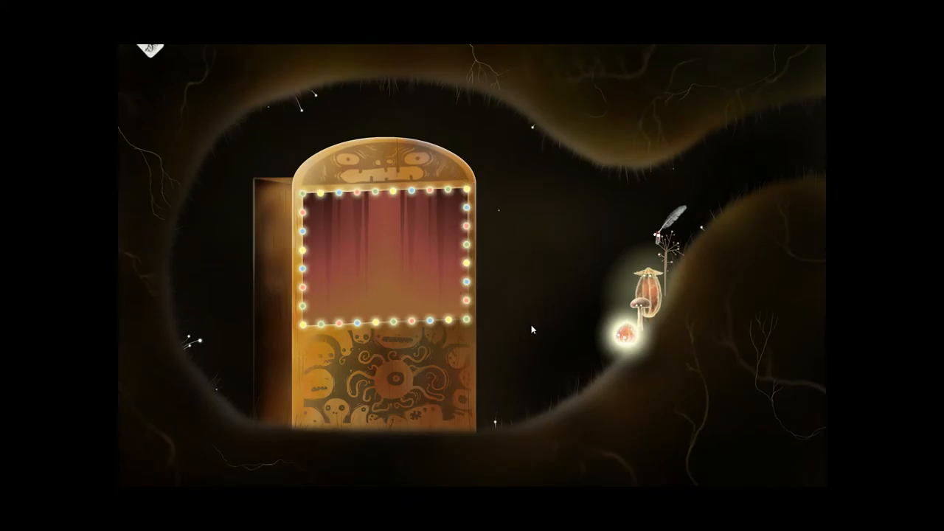